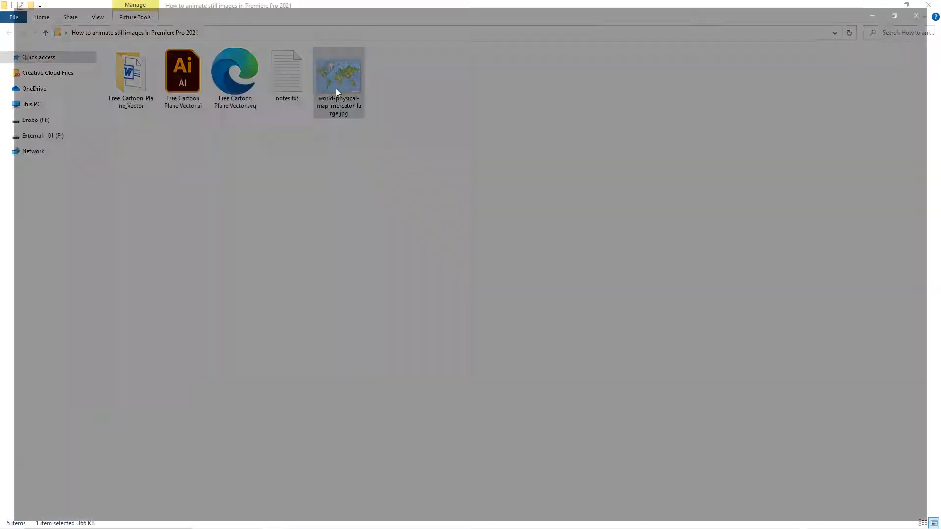
Browse the project and select the cartoon plane vector file.
double_click(339, 71)
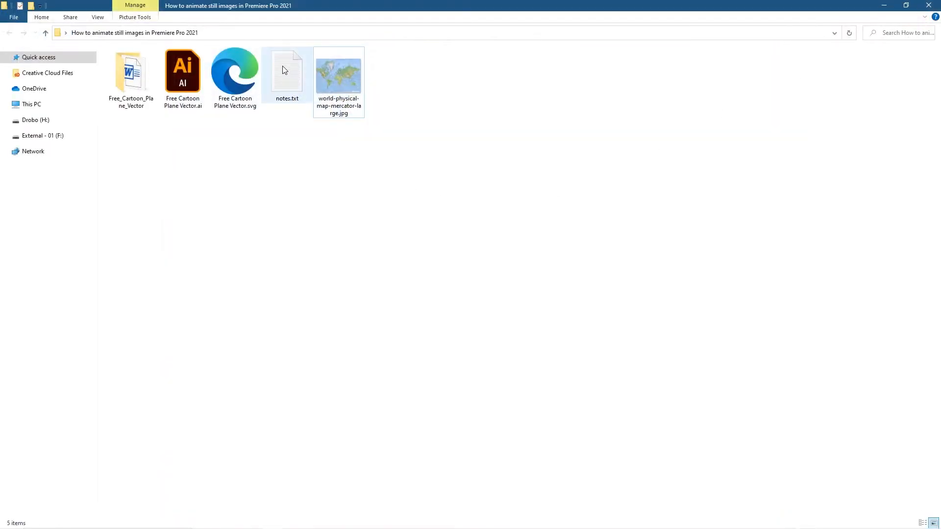
double_click(234, 74)
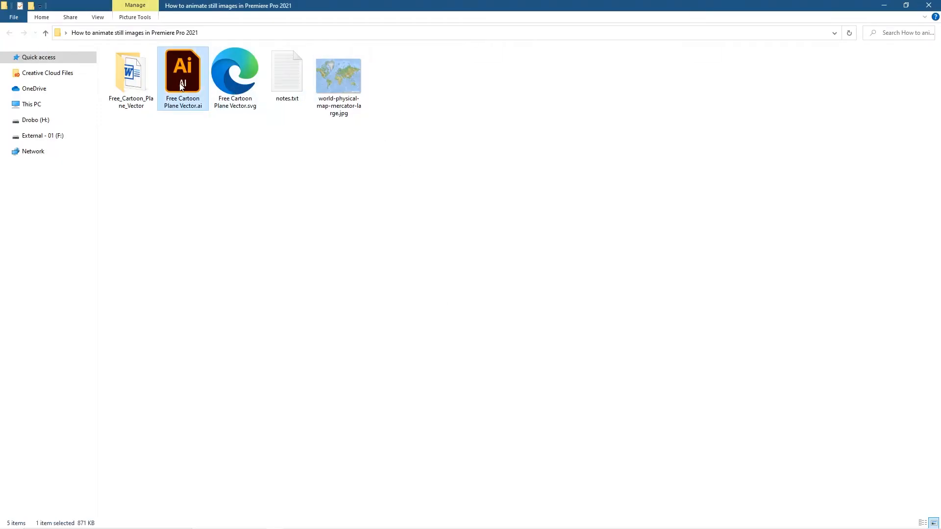
left_click(338, 77)
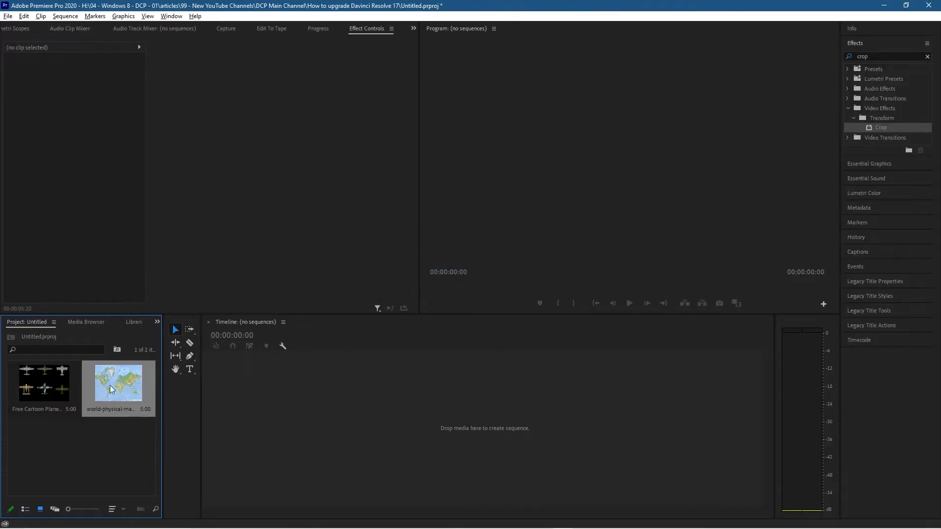
Create a new black 1920×1080 colour matte named Color Matte via New Item.
right_click(111, 389)
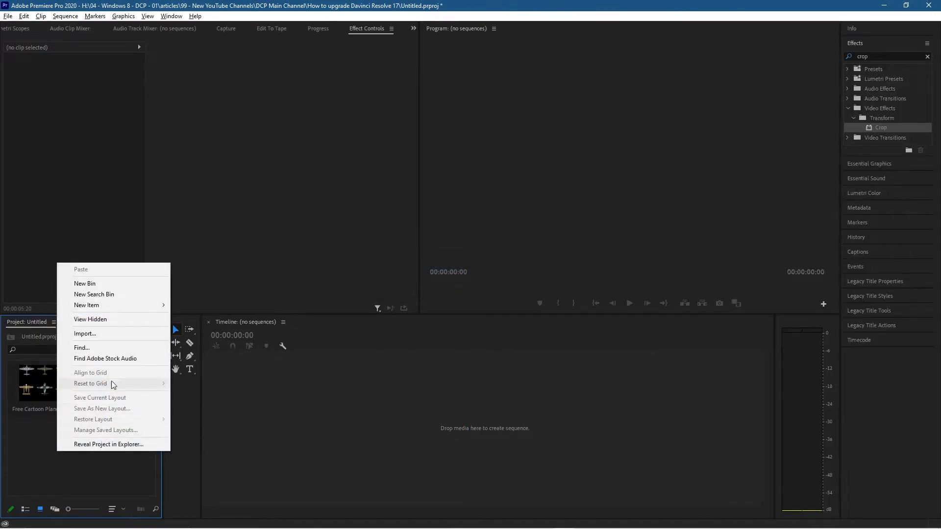
mouse_move(86, 305)
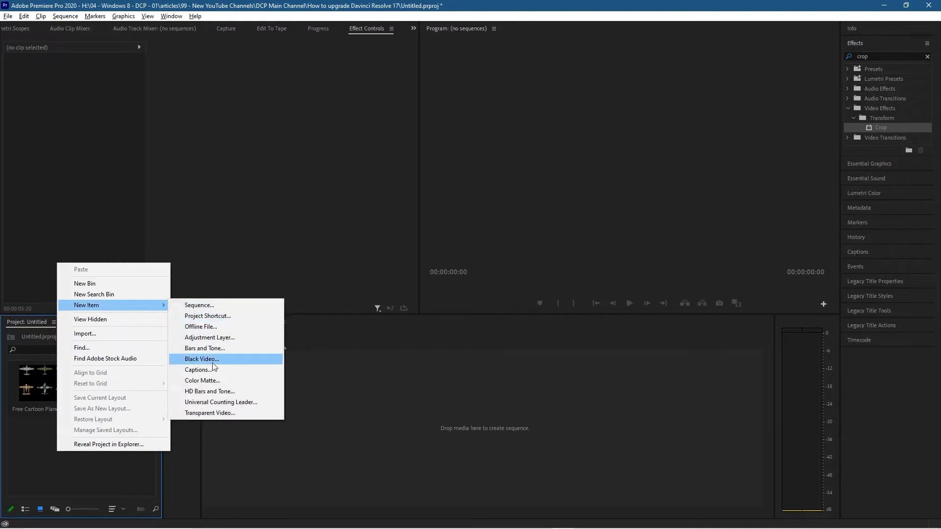
mouse_move(215, 382)
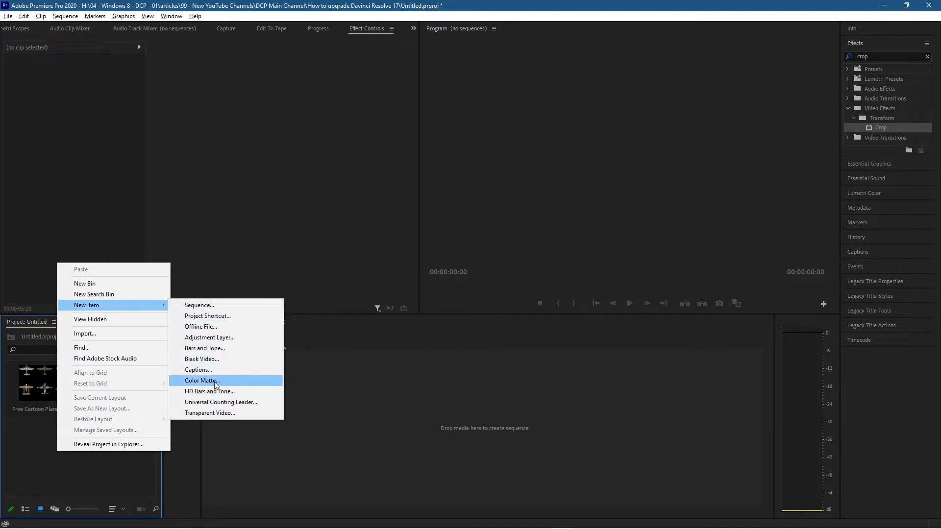
left_click(200, 380)
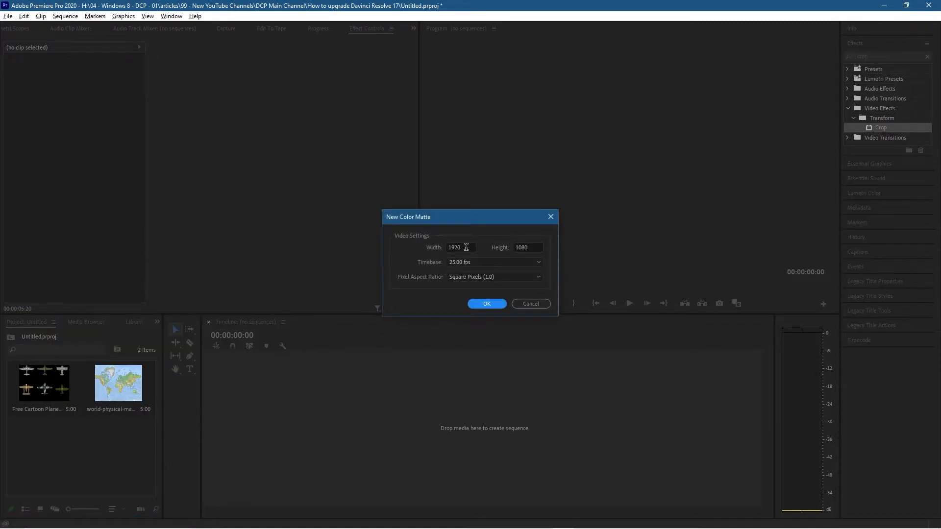
left_click(527, 247)
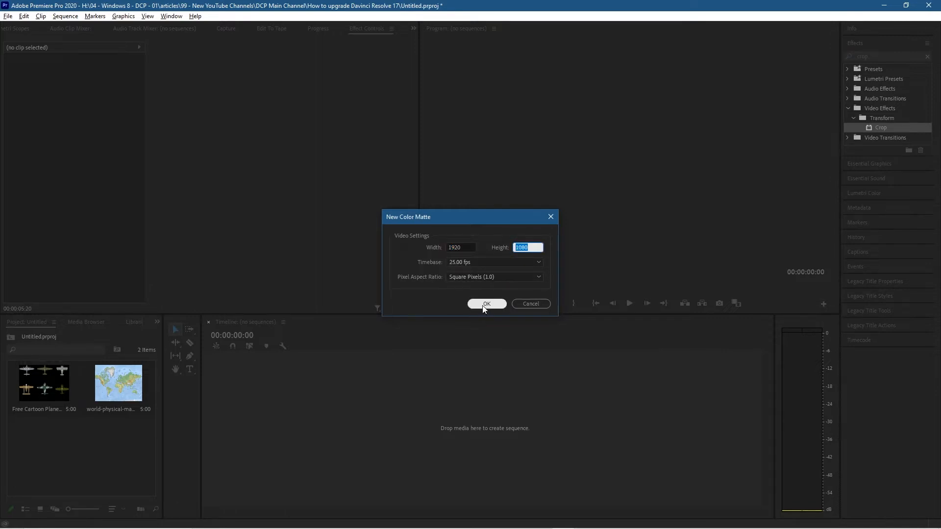
left_click(487, 304)
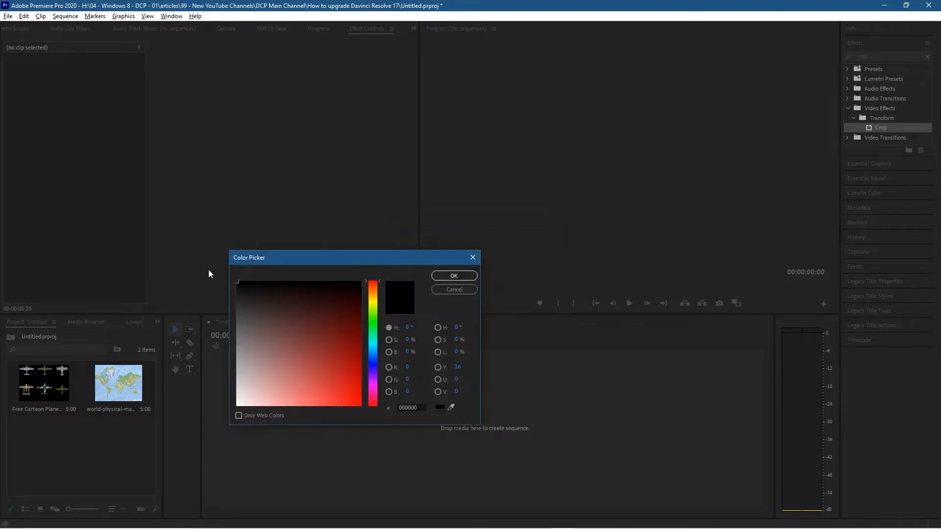
left_click(454, 275)
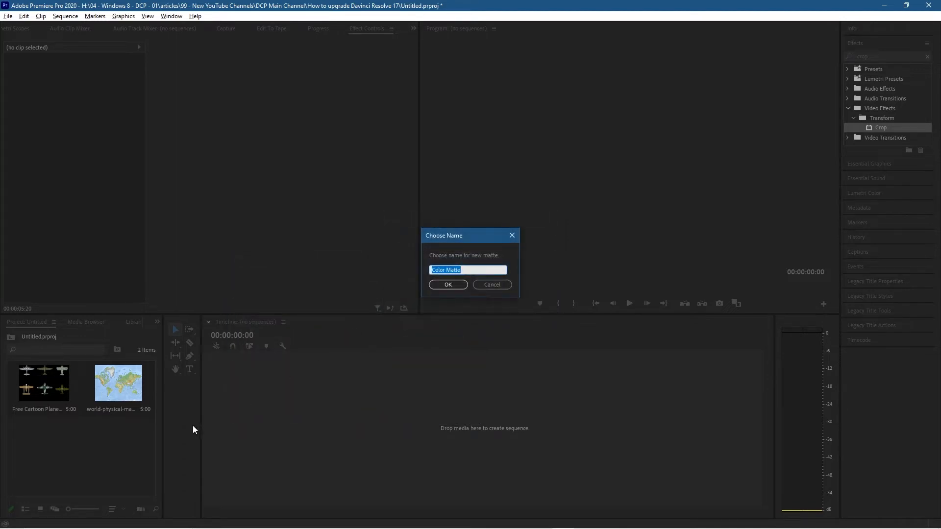
left_click(447, 285)
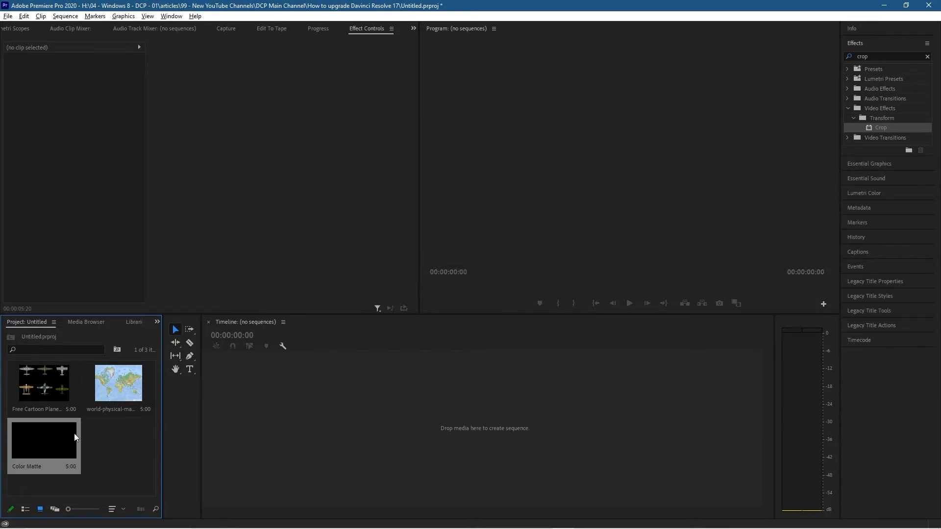
Start a sequence from the black matte and place the world map on V2 above it.
left_click_drag(43, 439, 418, 420)
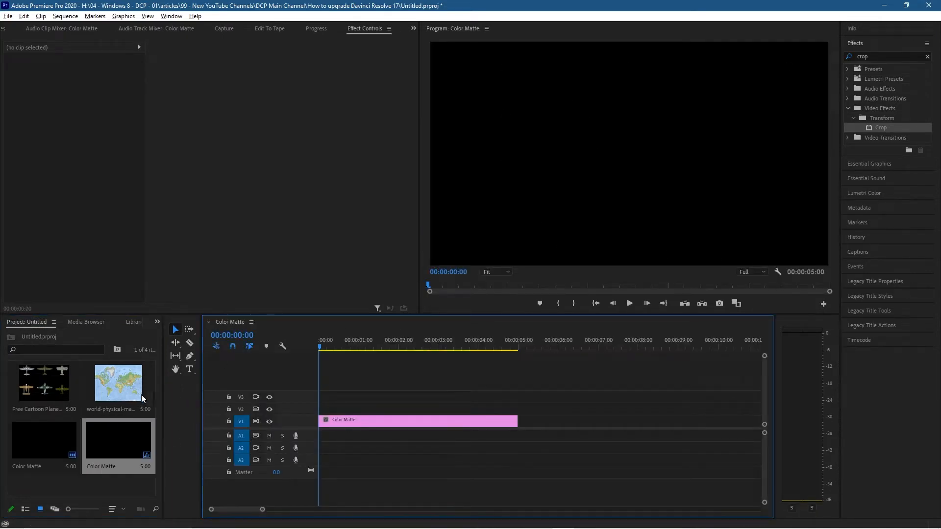
left_click_drag(118, 384, 429, 396)
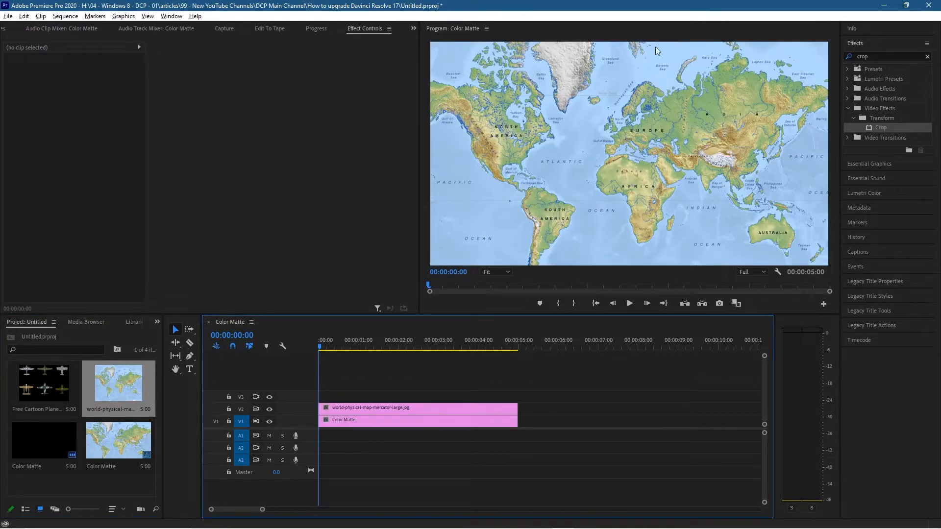
left_click(526, 348)
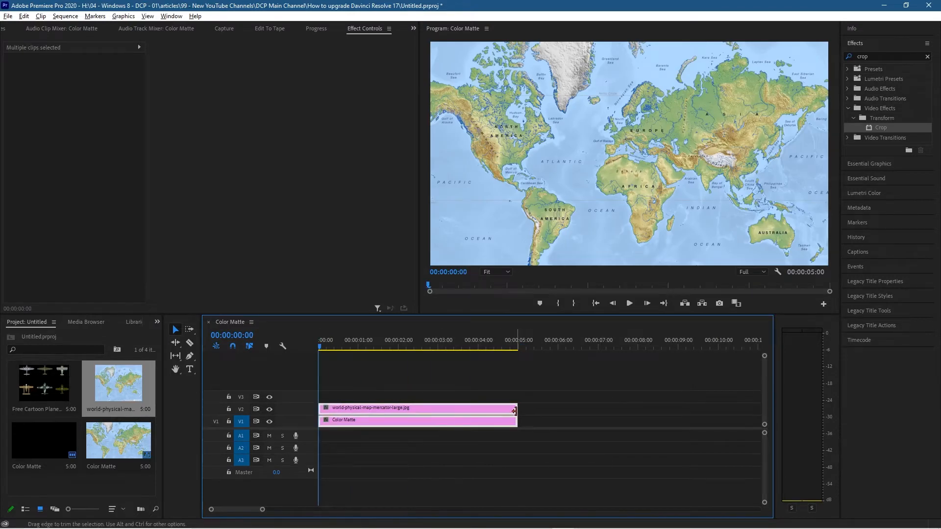
Extend both the map and matte clips out to ten seconds.
left_click_drag(514, 414, 667, 415)
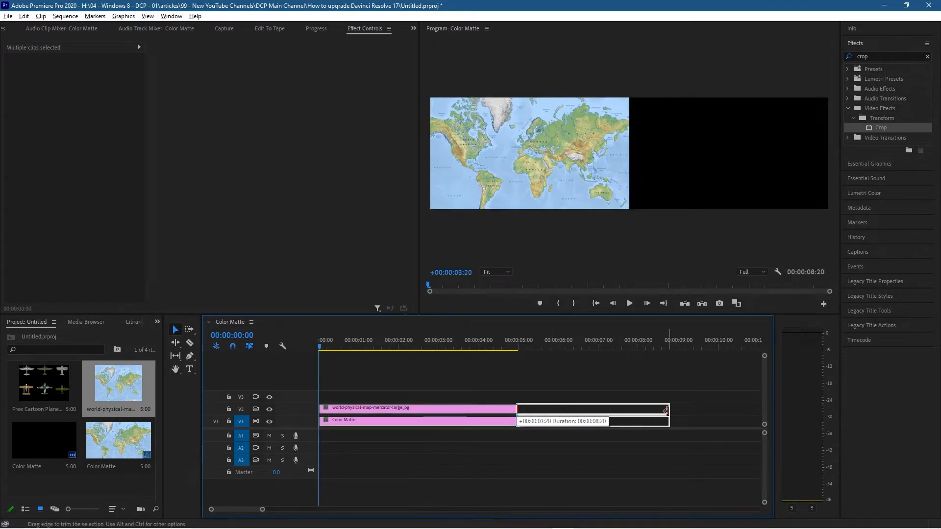
left_click_drag(666, 414, 707, 413)
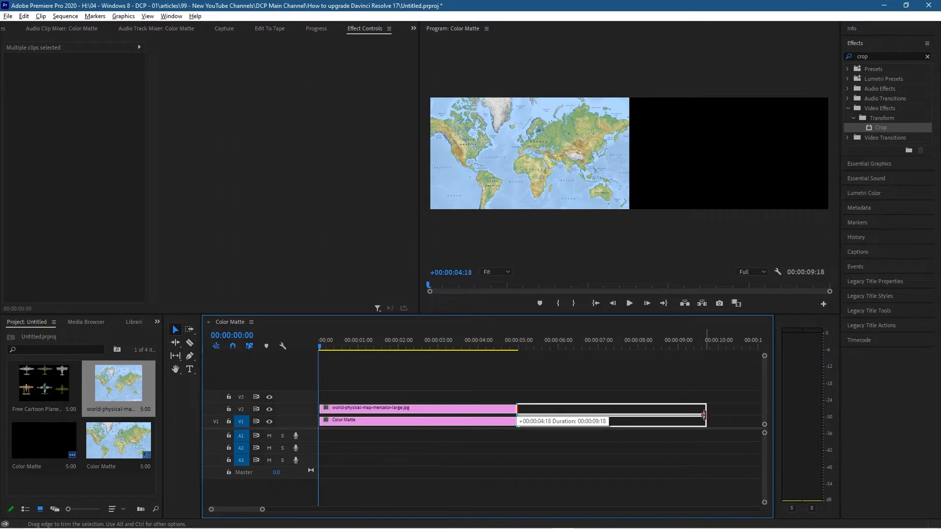
left_click_drag(704, 416, 715, 417)
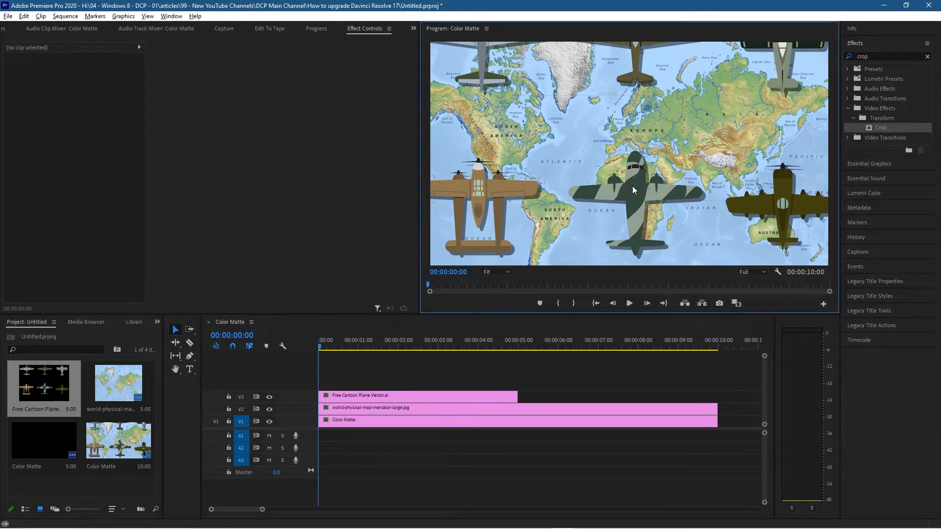
Select the cartoon plane clip and drag its artwork down and right over the map.
left_click(394, 395)
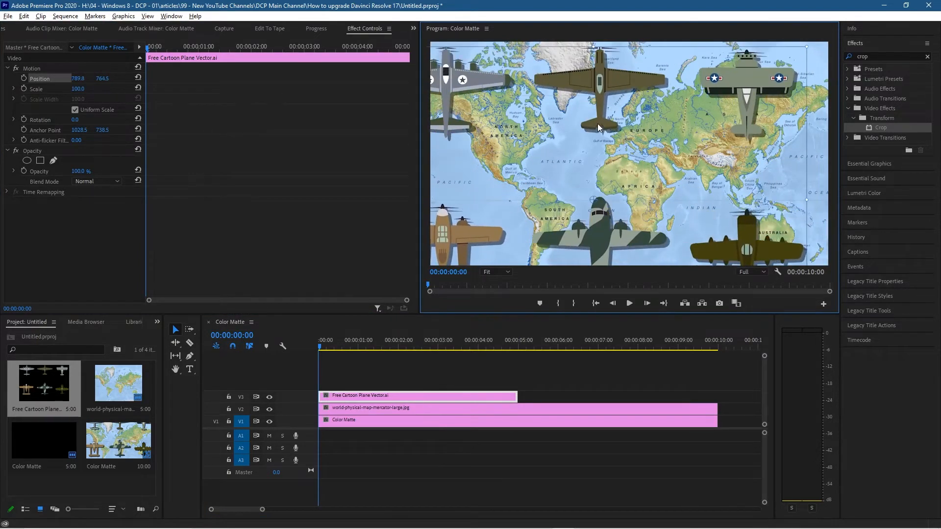
left_click_drag(597, 127, 636, 152)
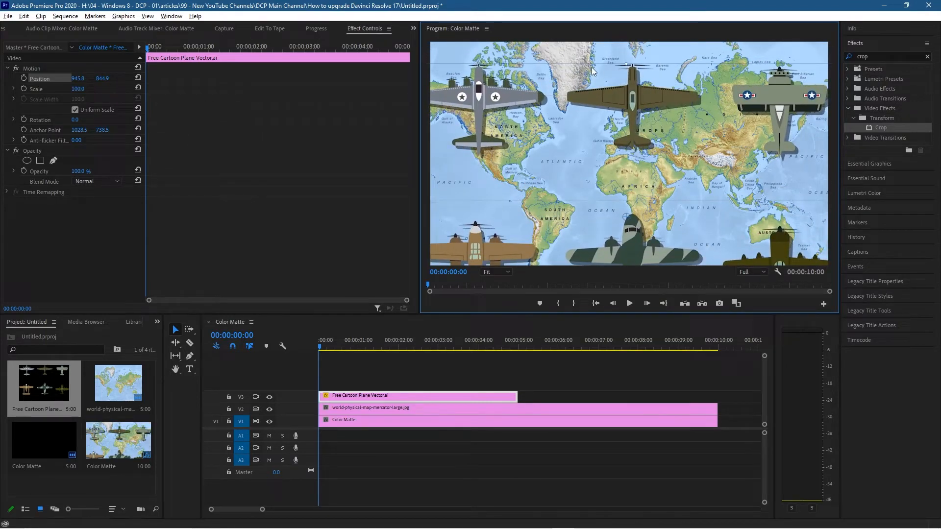
mouse_move(598, 108)
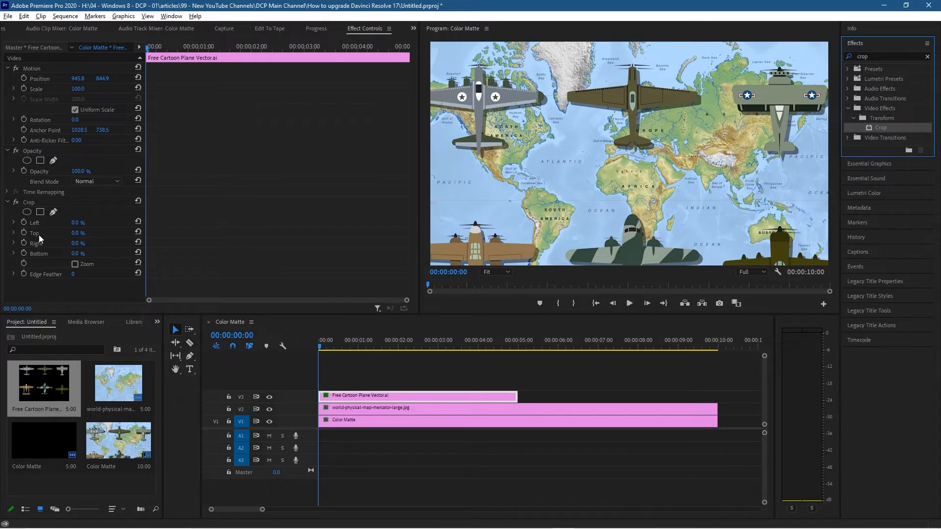
mouse_move(72, 227)
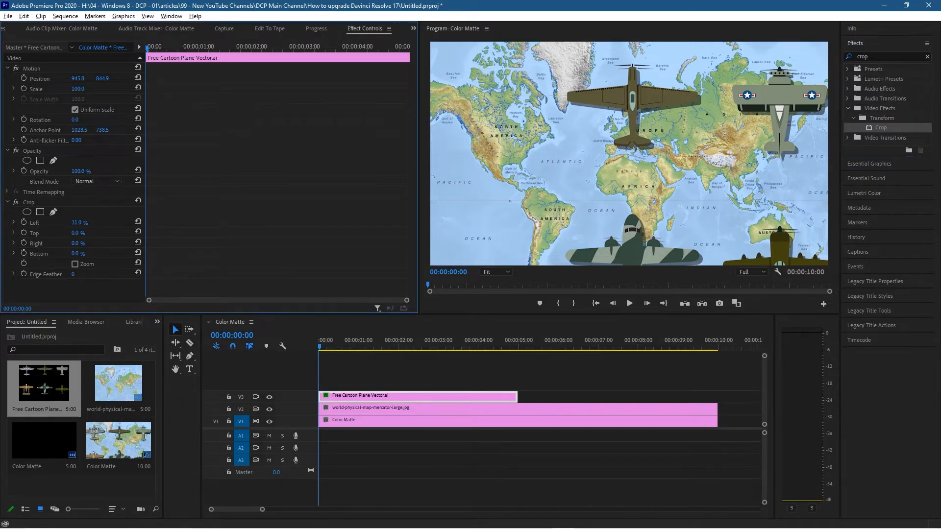
Adjust the Crop effect's Left value to hide the planes on the left side.
left_click_drag(78, 223, 79, 223)
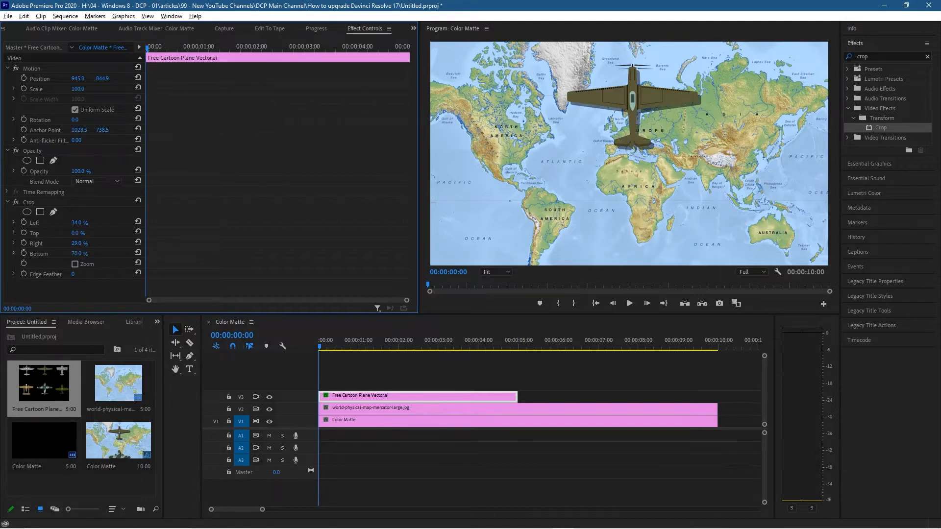
mouse_move(35, 241)
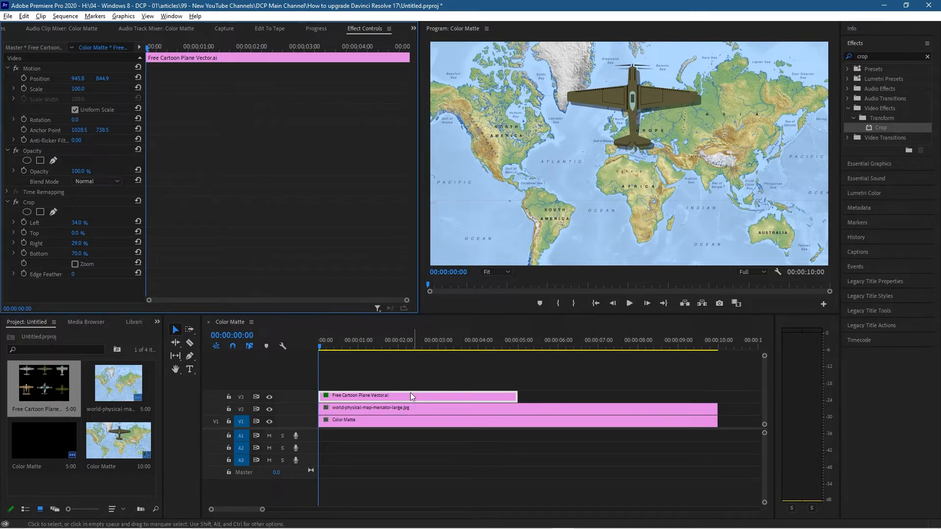
Select Motion and drag the anchor point crosshair up onto the plane's body.
left_click(40, 78)
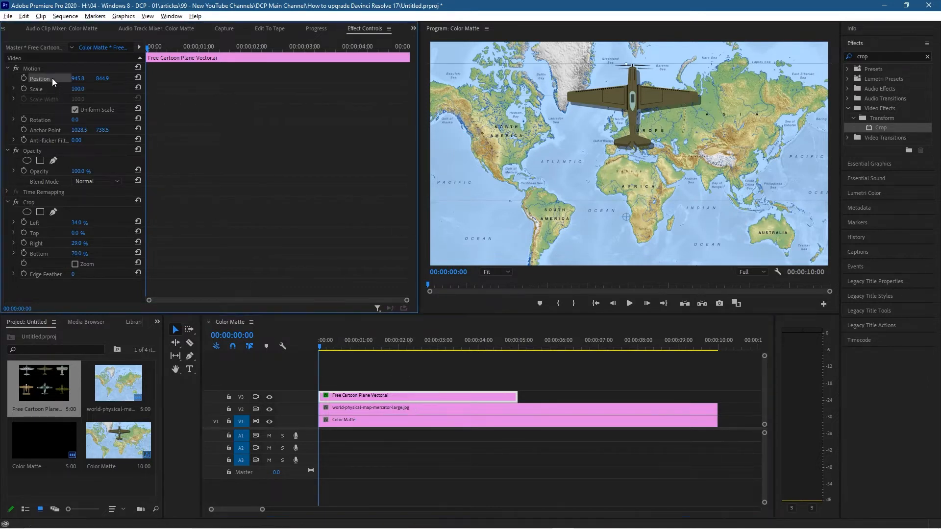
mouse_move(626, 224)
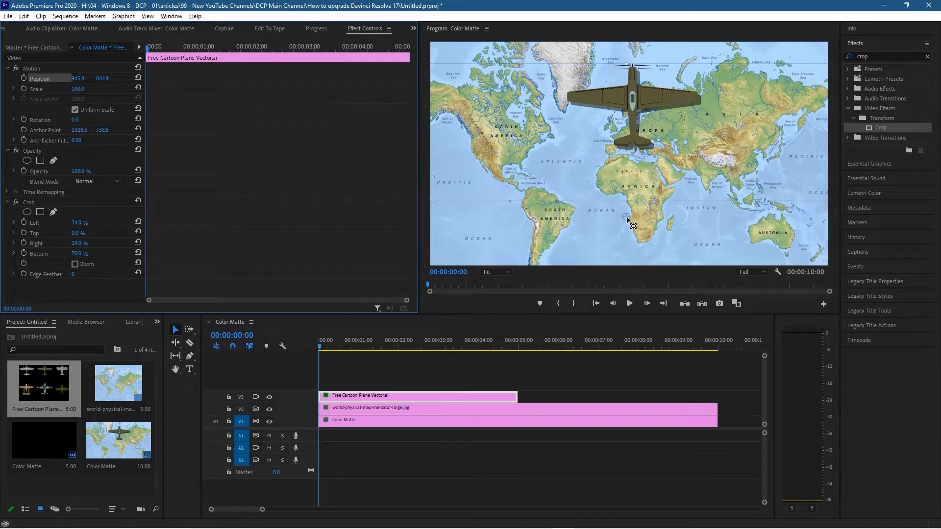
left_click_drag(627, 217, 635, 110)
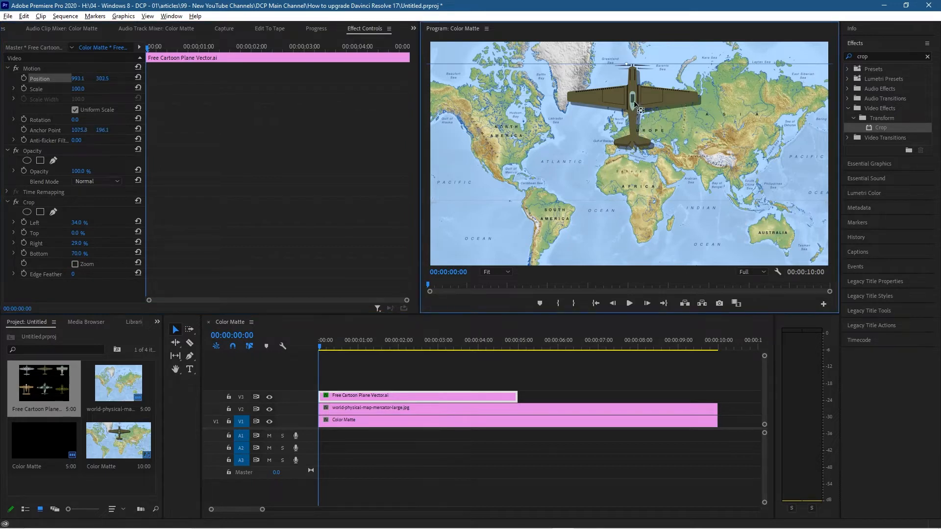
left_click_drag(642, 108, 634, 102)
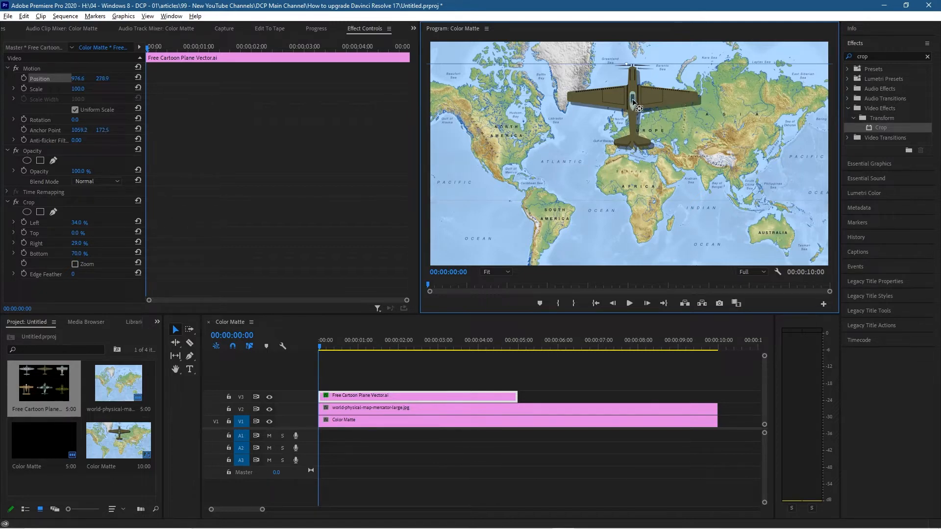
mouse_move(598, 144)
type("14")
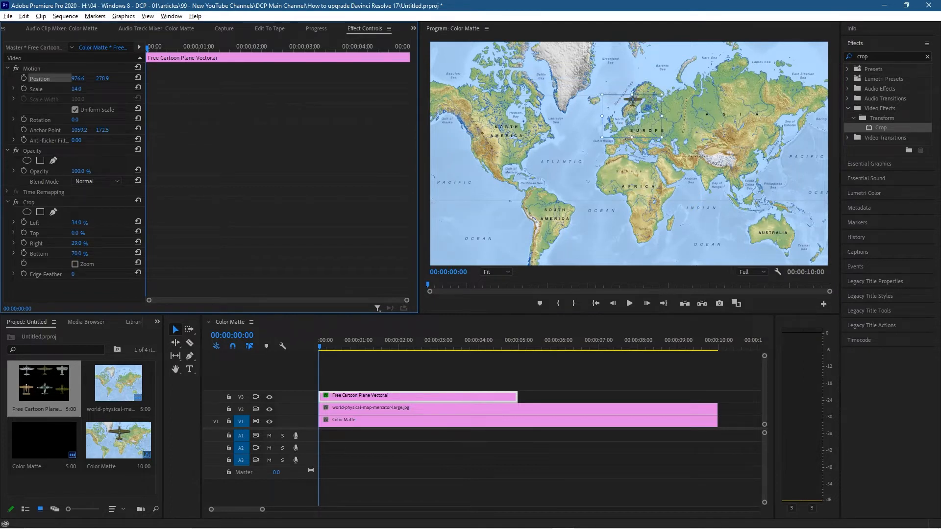
Set the plane's Scale to 10.
type("10.0")
type("130")
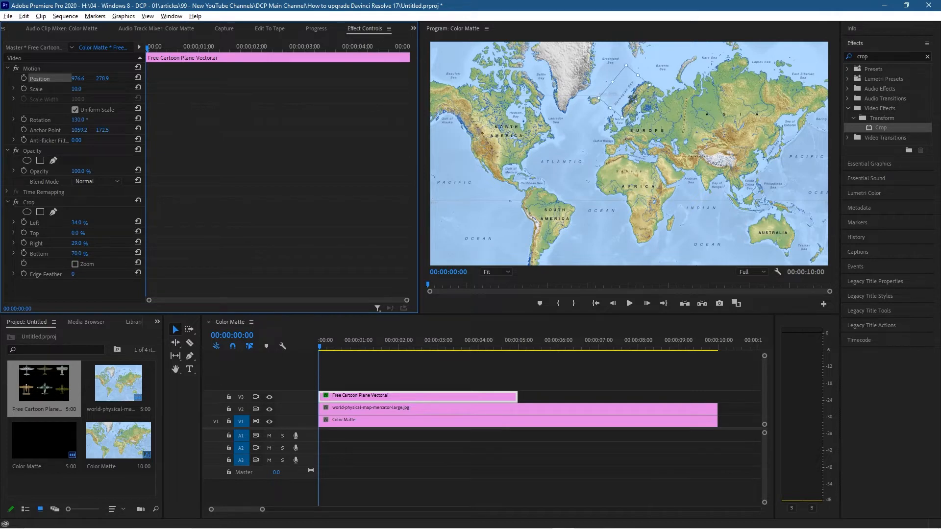
mouse_move(643, 116)
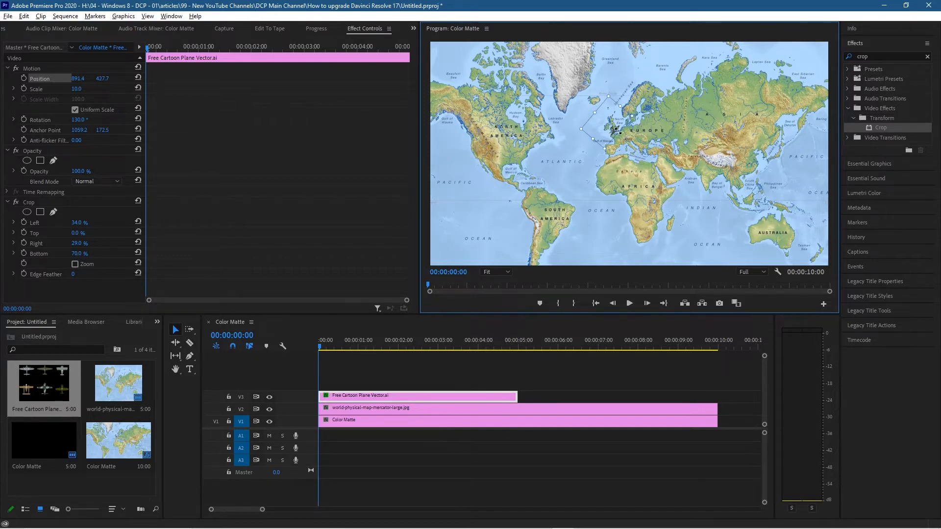
mouse_move(664, 144)
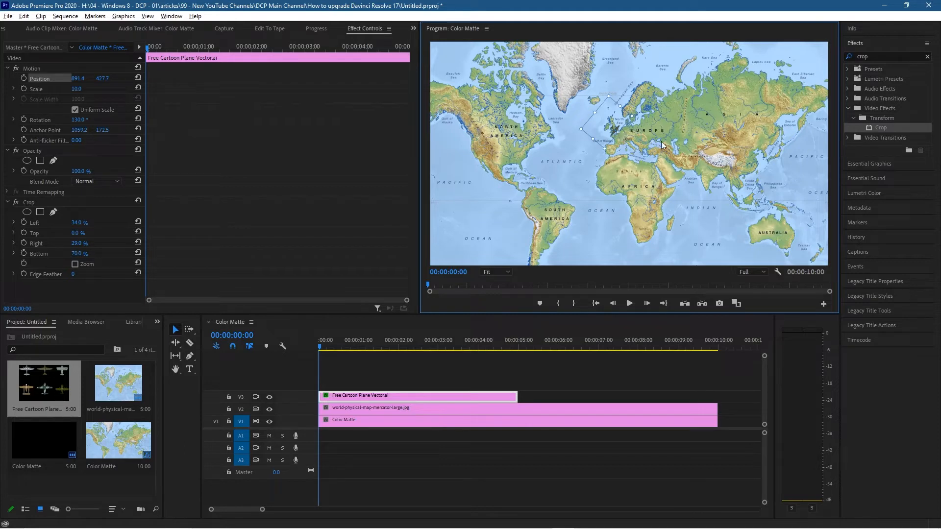
mouse_move(763, 237)
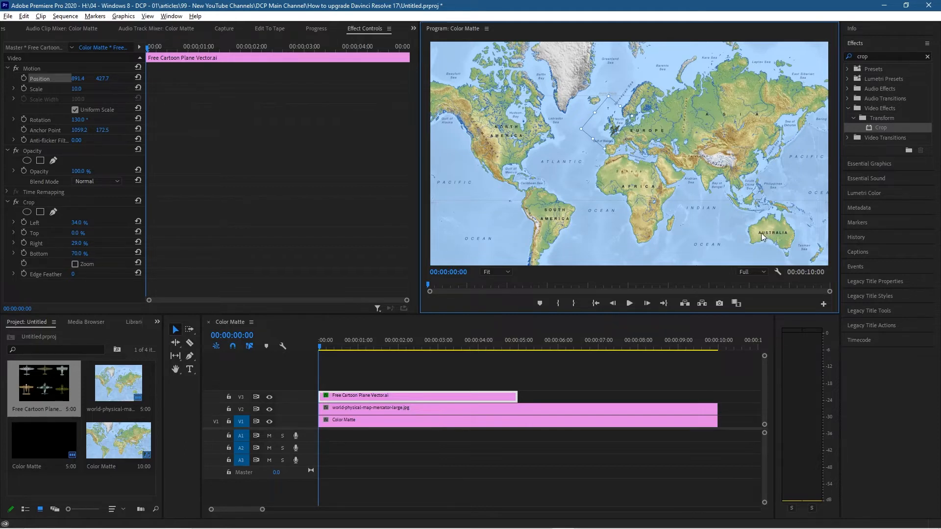
mouse_move(798, 240)
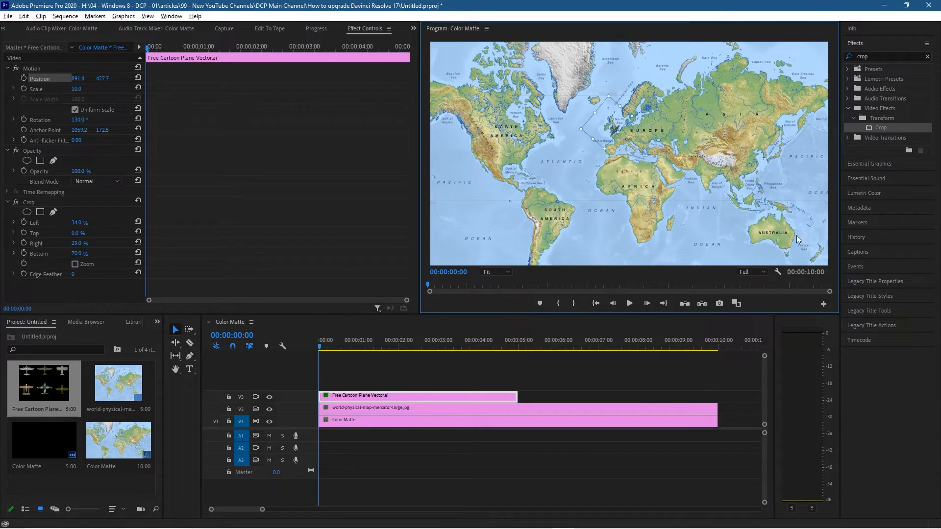
mouse_move(791, 92)
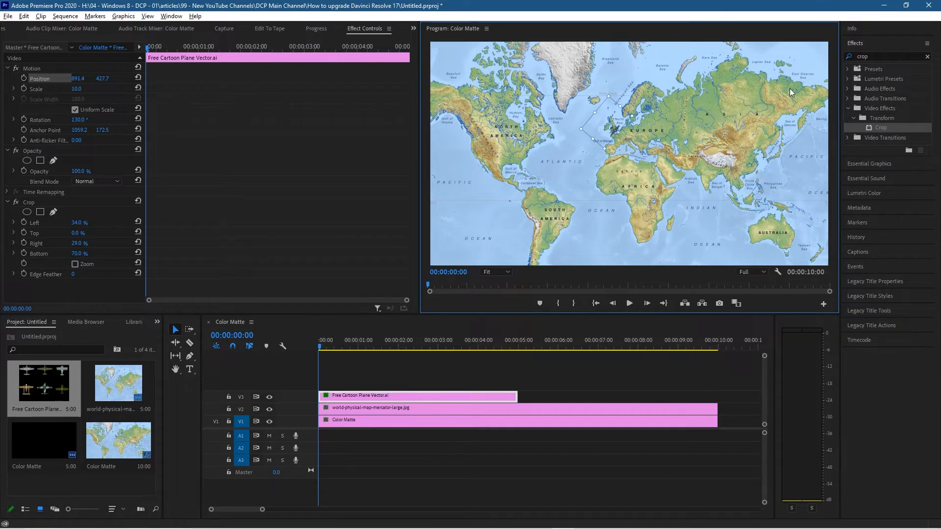
mouse_move(782, 148)
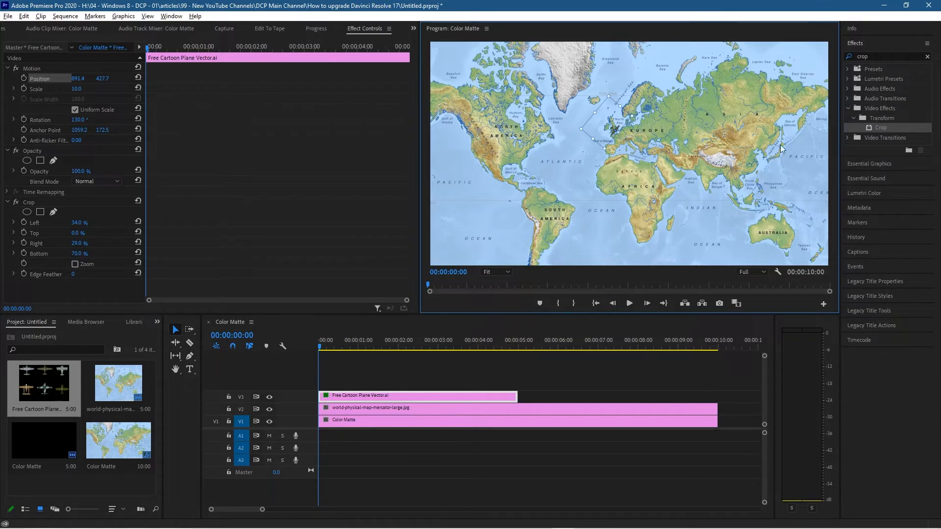
mouse_move(572, 145)
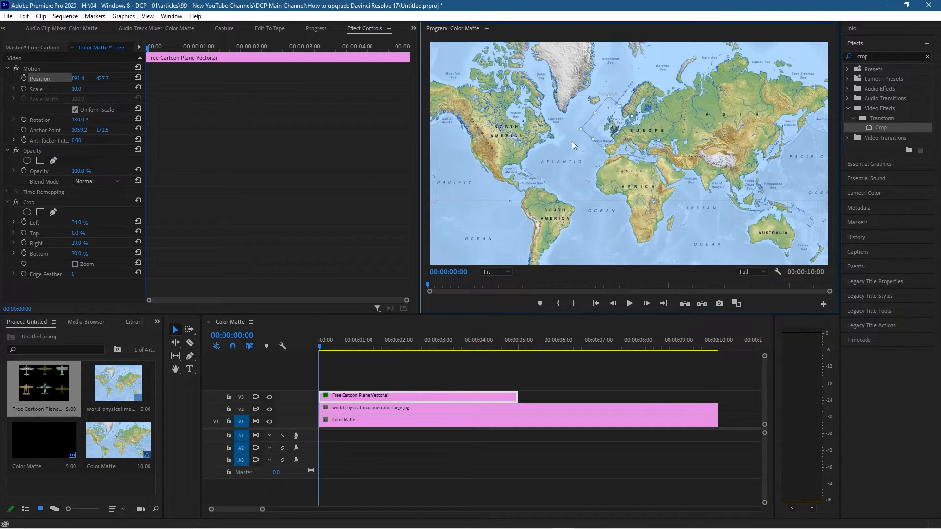
mouse_move(127, 138)
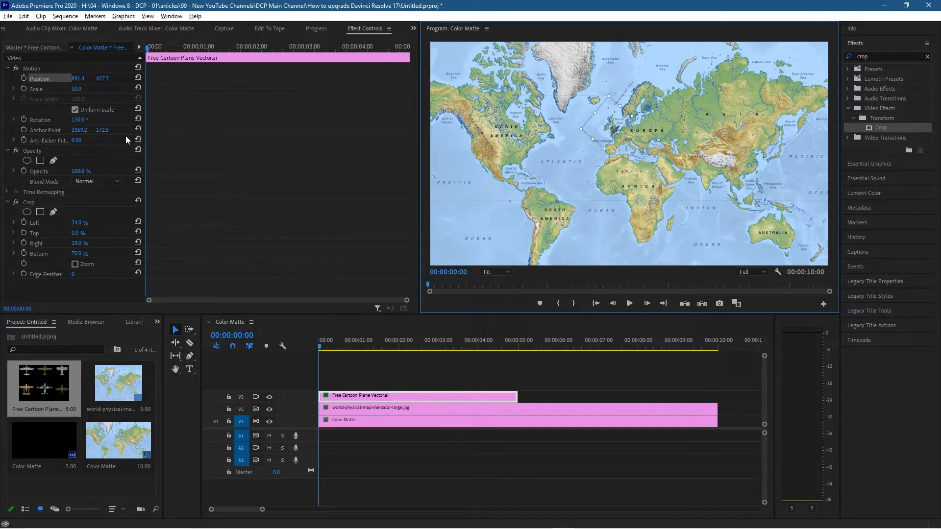
mouse_move(736, 184)
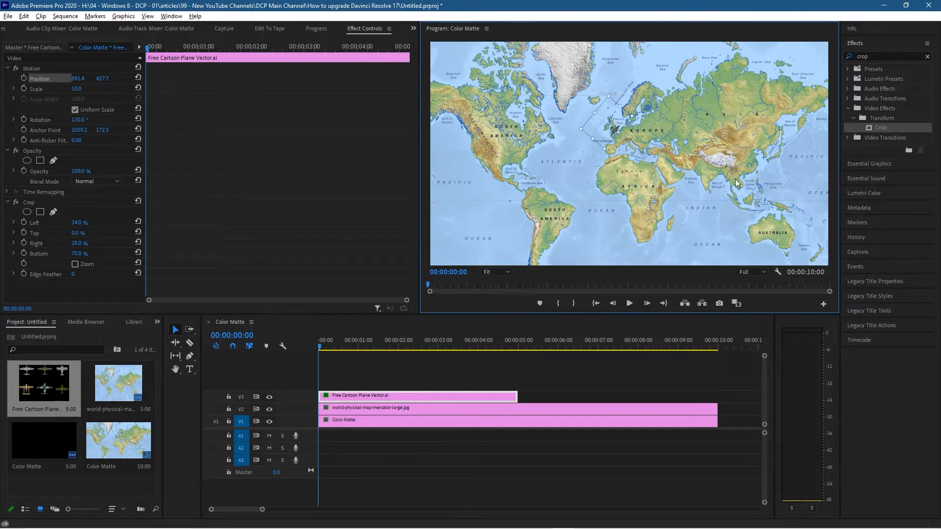
mouse_move(771, 233)
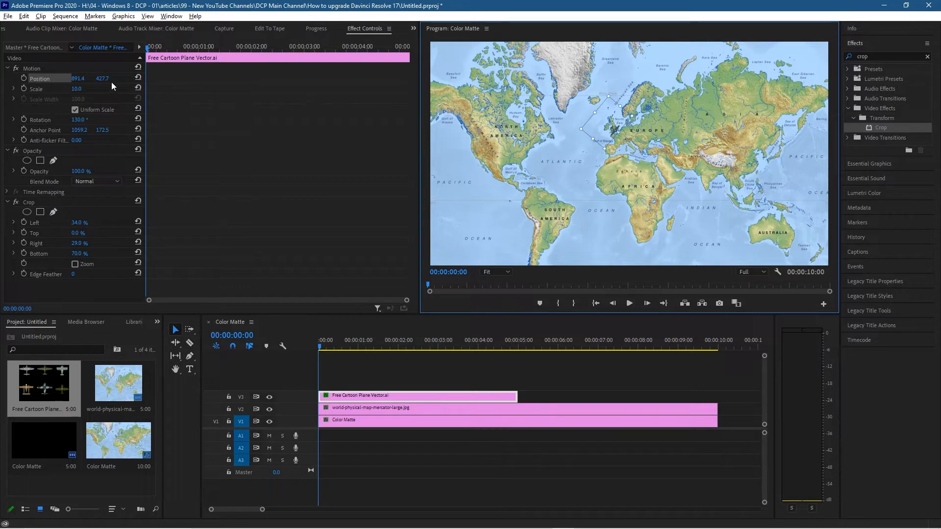
mouse_move(24, 78)
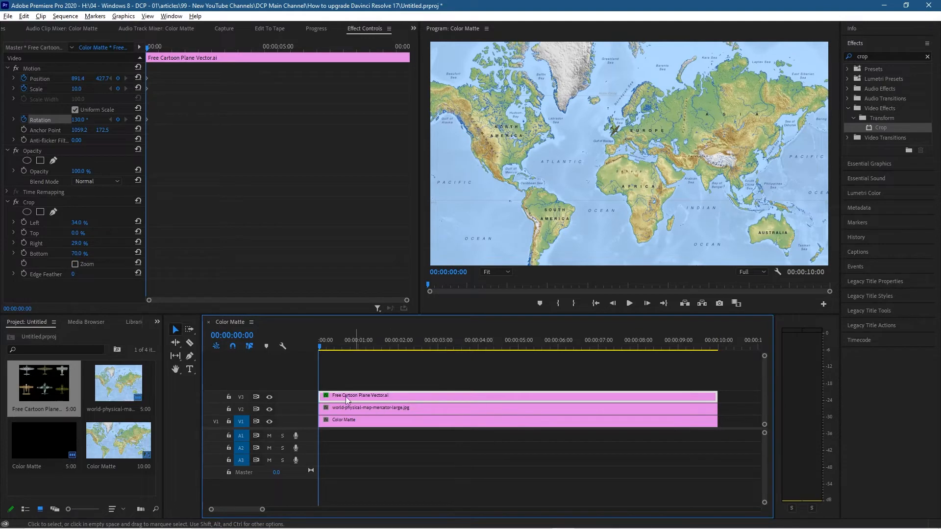
Move the playhead to exactly 00:00:03:00.
left_click(346, 347)
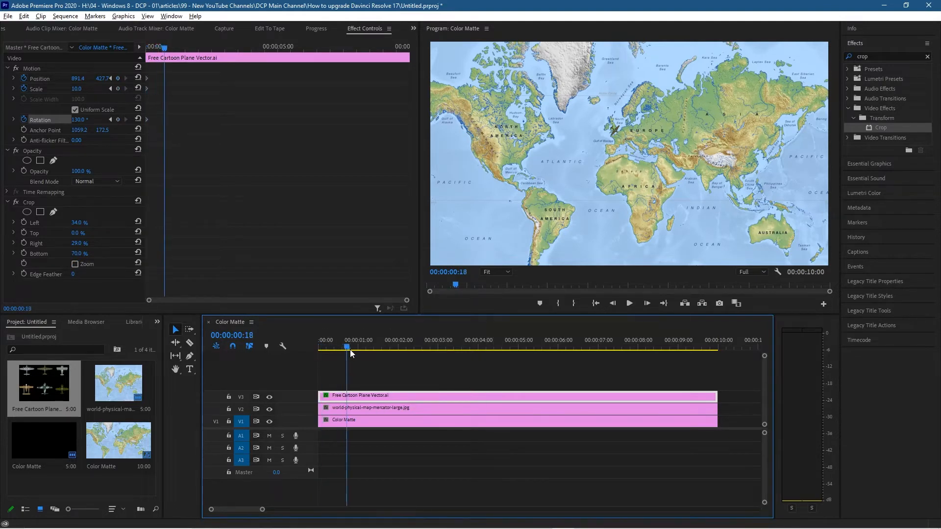
left_click(446, 348)
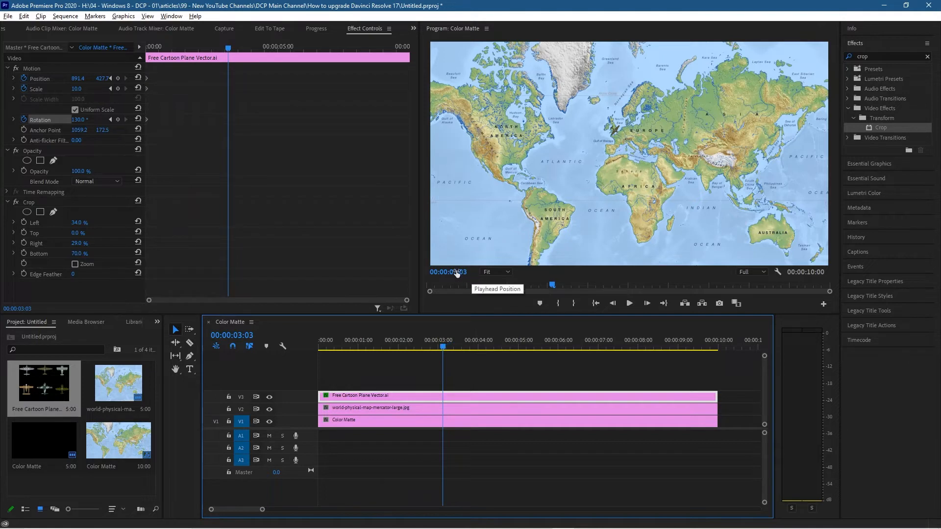
left_click(438, 347)
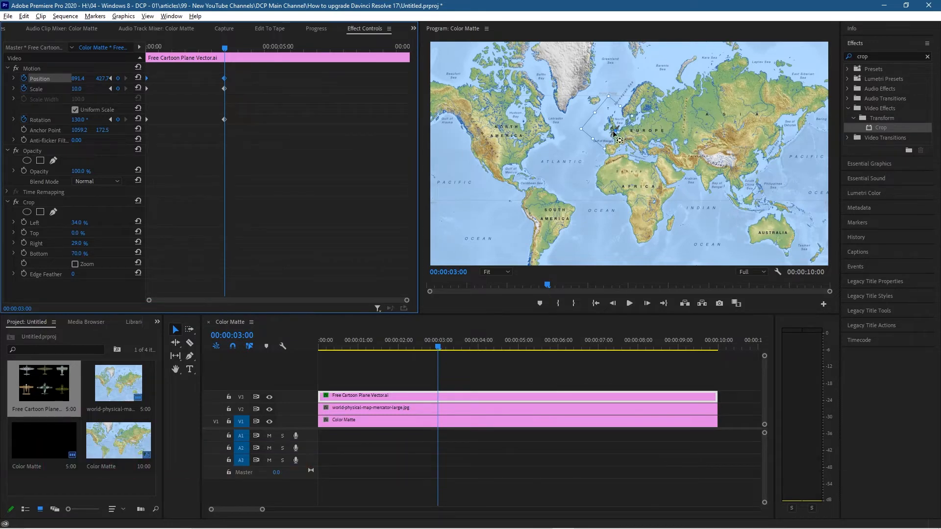
Drag the plane east from London to sit over Europe at the 3-second keyframe.
left_click_drag(619, 141, 642, 155)
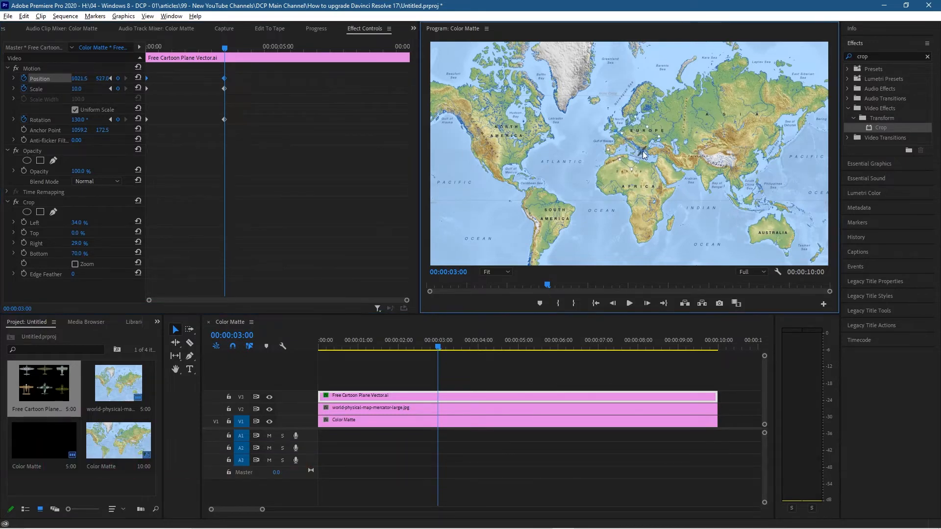
left_click_drag(642, 155, 656, 157)
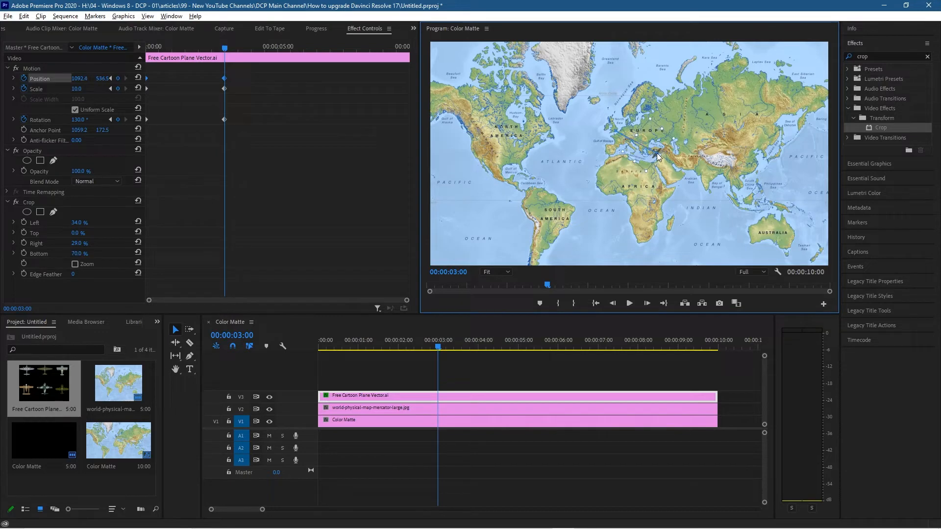
left_click_drag(657, 157, 669, 149)
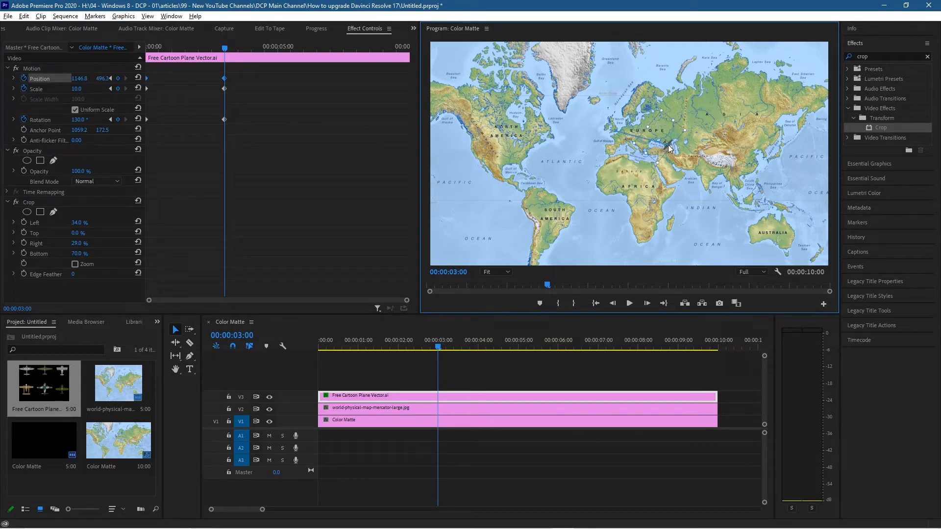
left_click_drag(668, 148, 660, 154)
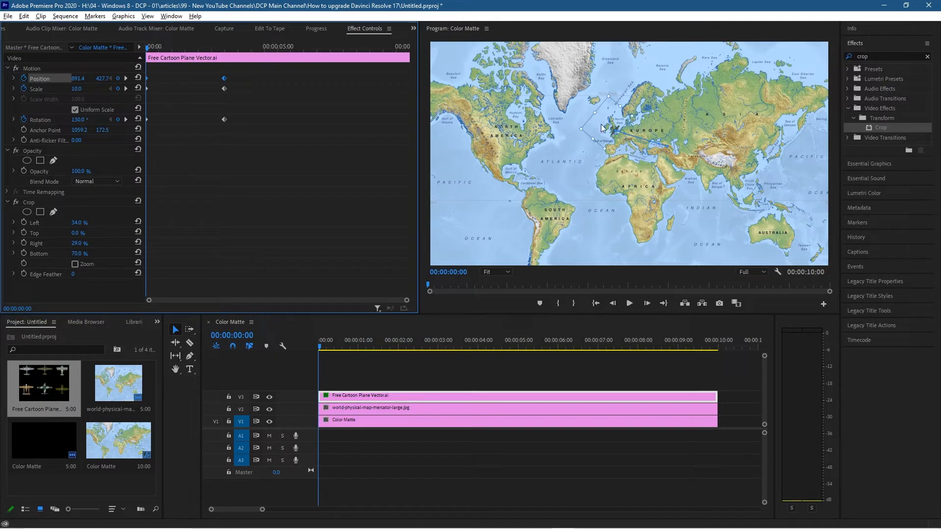
mouse_move(625, 134)
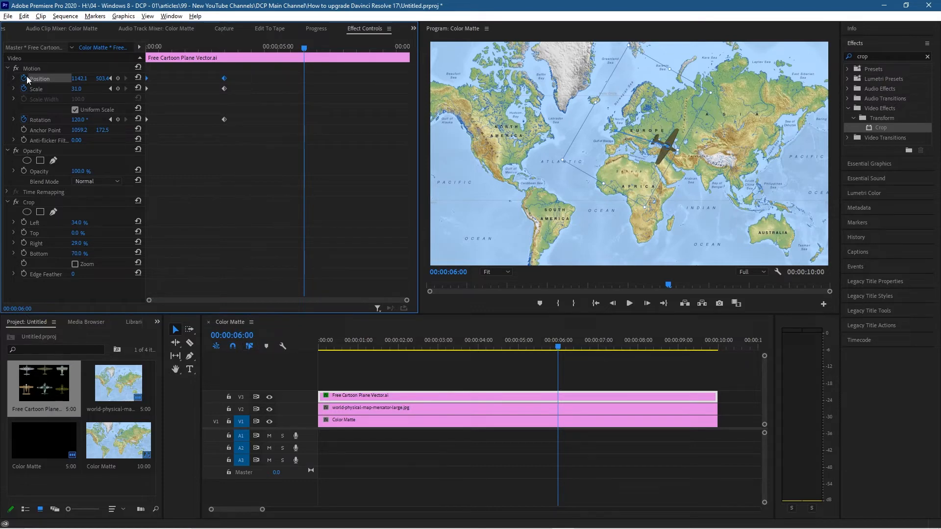
Keyframe Position at 6 seconds and drag the plane over southern Asia.
left_click(22, 78)
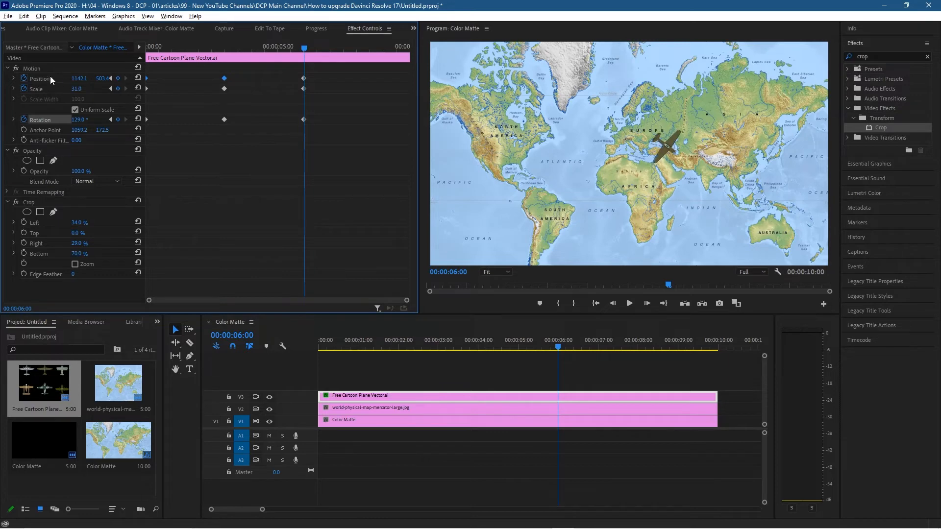
left_click(38, 78)
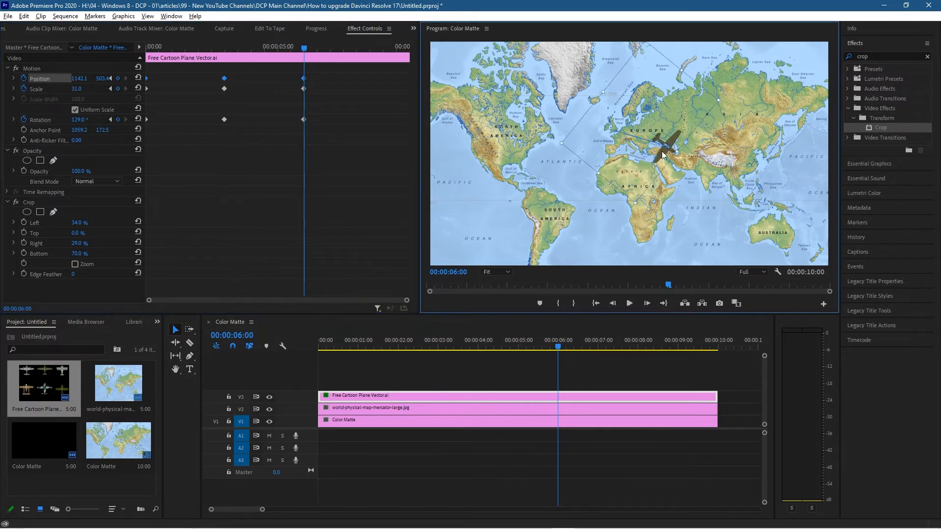
left_click_drag(664, 153, 718, 192)
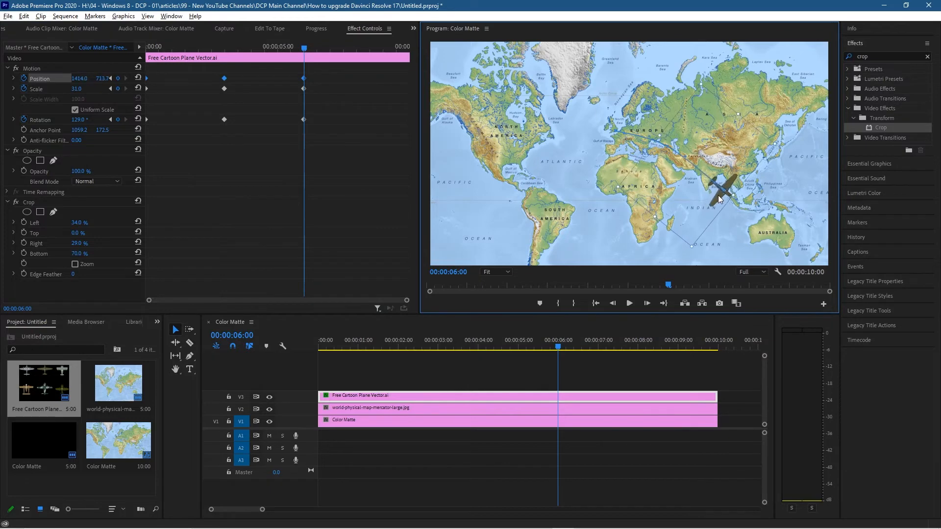
left_click_drag(718, 198, 724, 201)
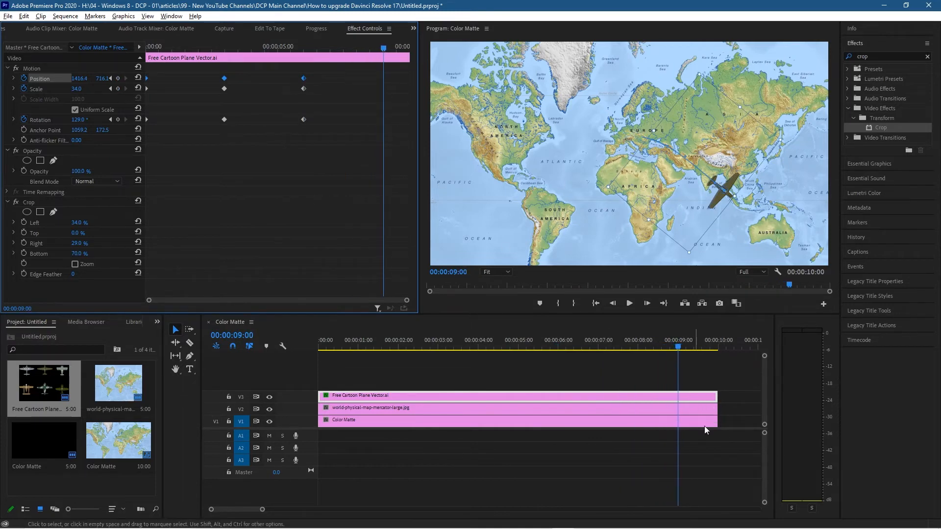
mouse_move(695, 413)
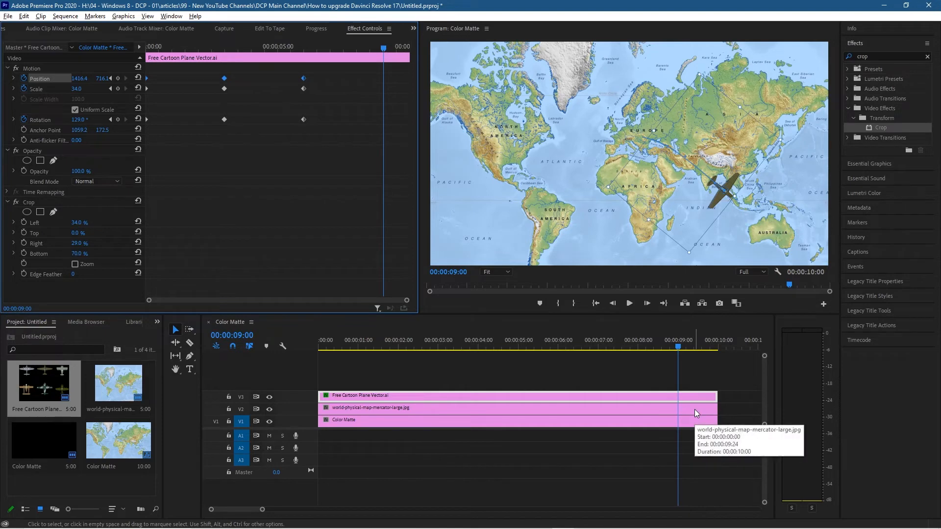
mouse_move(502, 380)
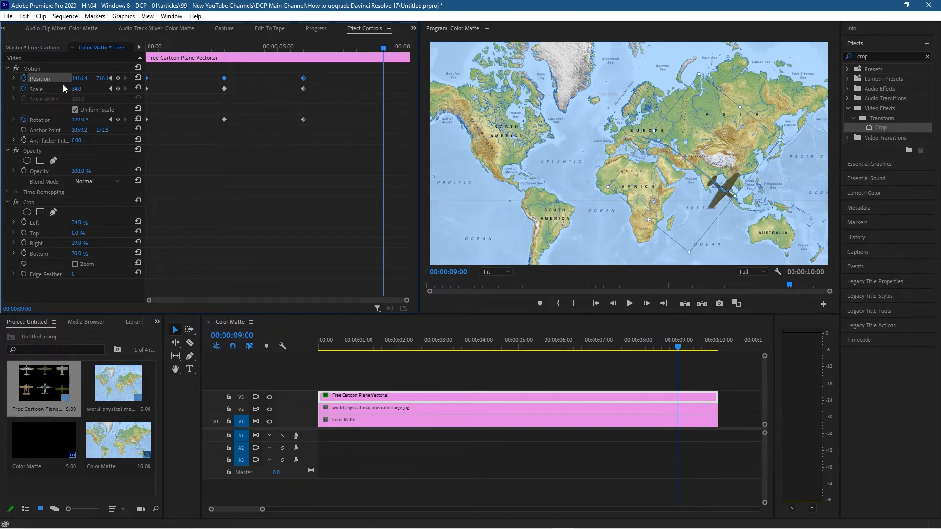
Keyframe Scale at 9 seconds and drag the plane down onto Australia.
left_click(103, 79)
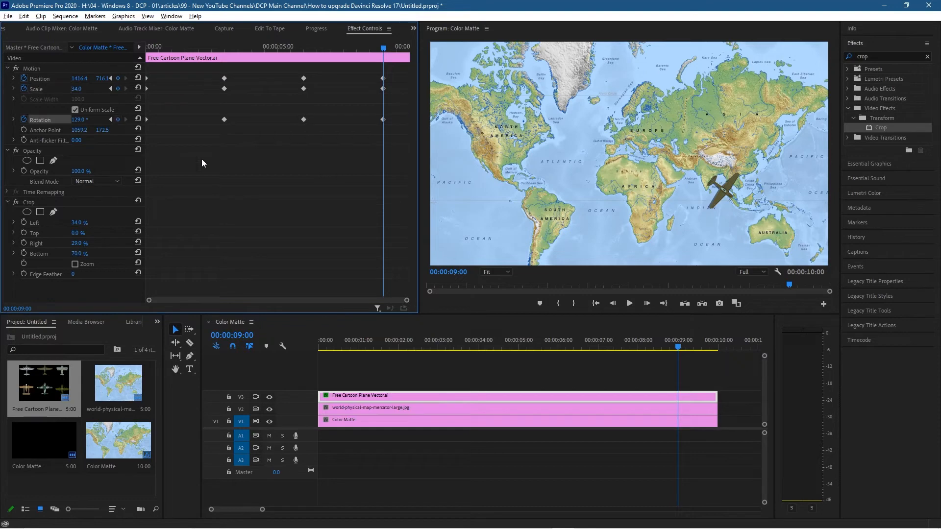
mouse_move(368, 79)
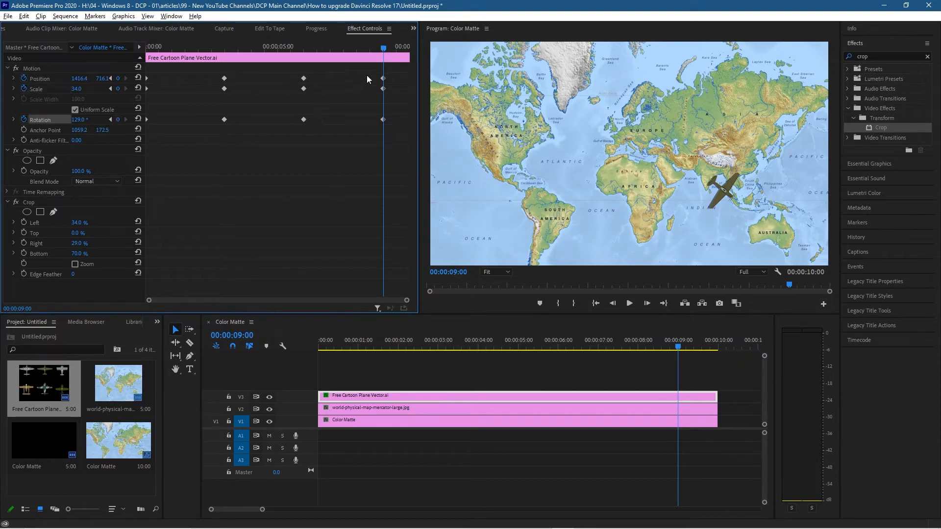
left_click(38, 78)
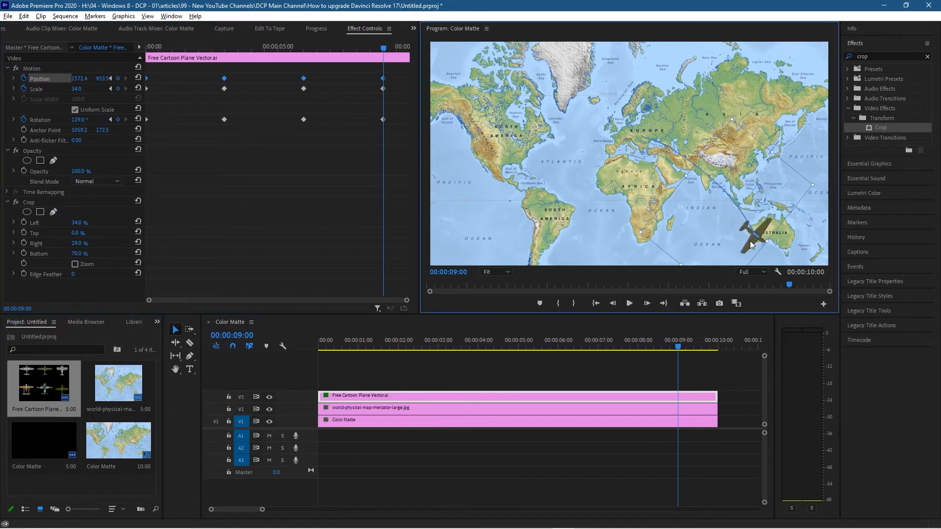
left_click_drag(752, 243, 753, 238)
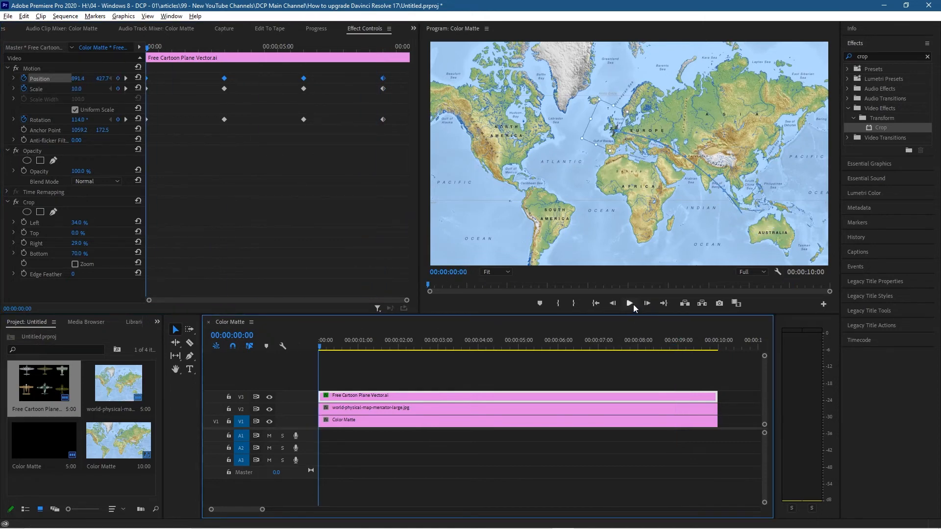
left_click(630, 303)
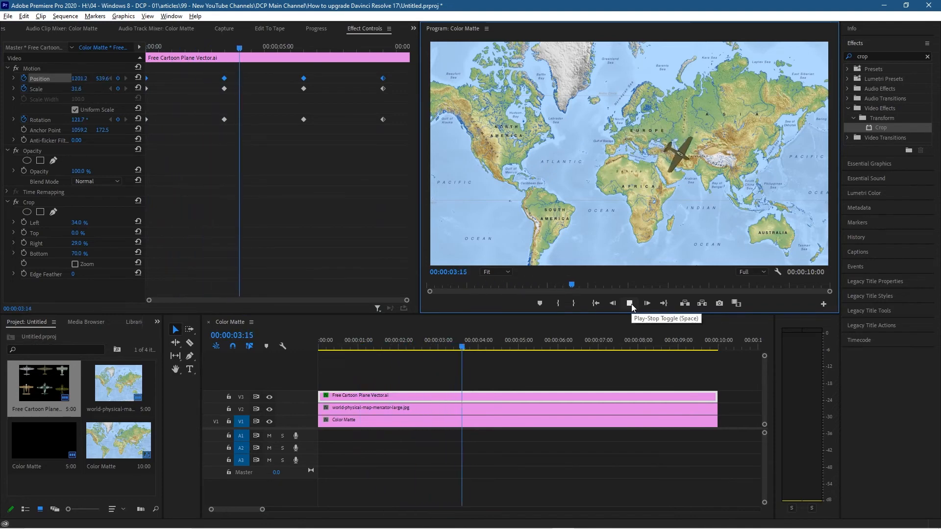
left_click(646, 303)
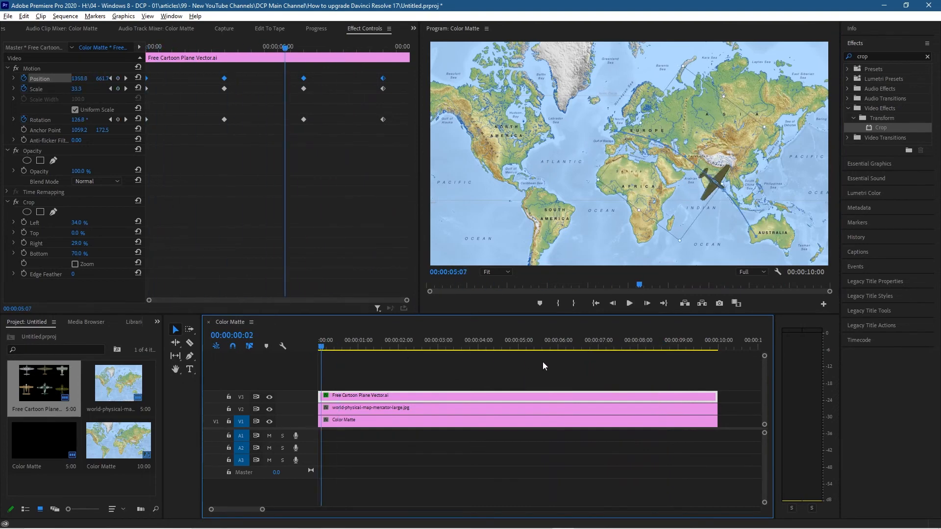
left_click(319, 340)
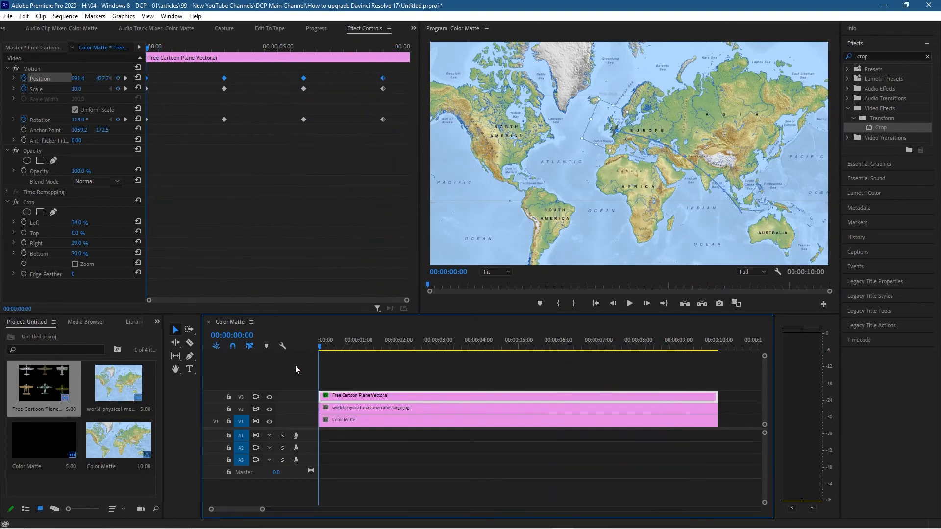
left_click(659, 347)
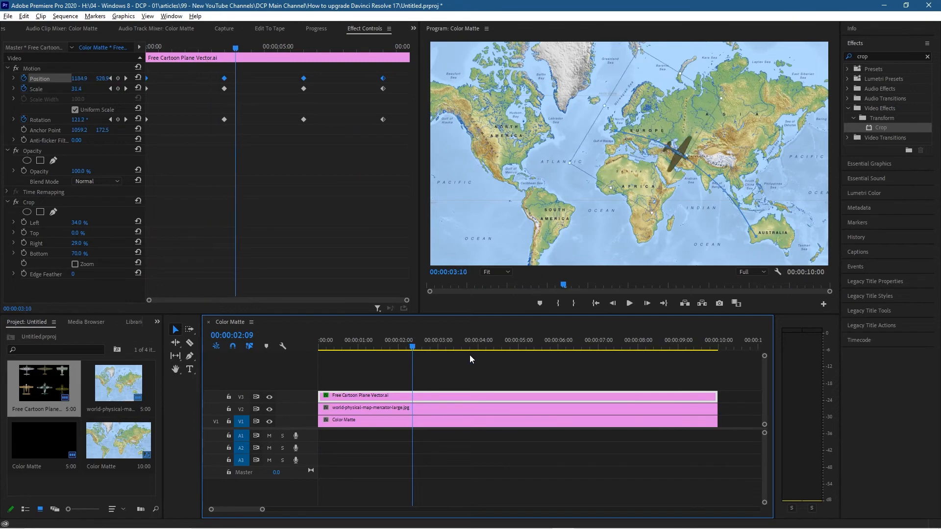
left_click(607, 340)
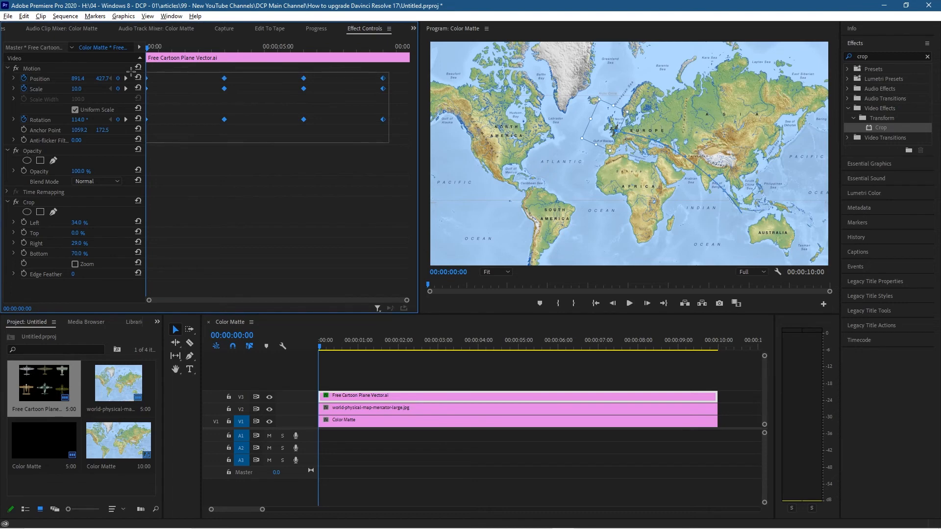
Set the selected position, scale and rotation keyframes to Auto Bezier temporal interpolation.
right_click(224, 79)
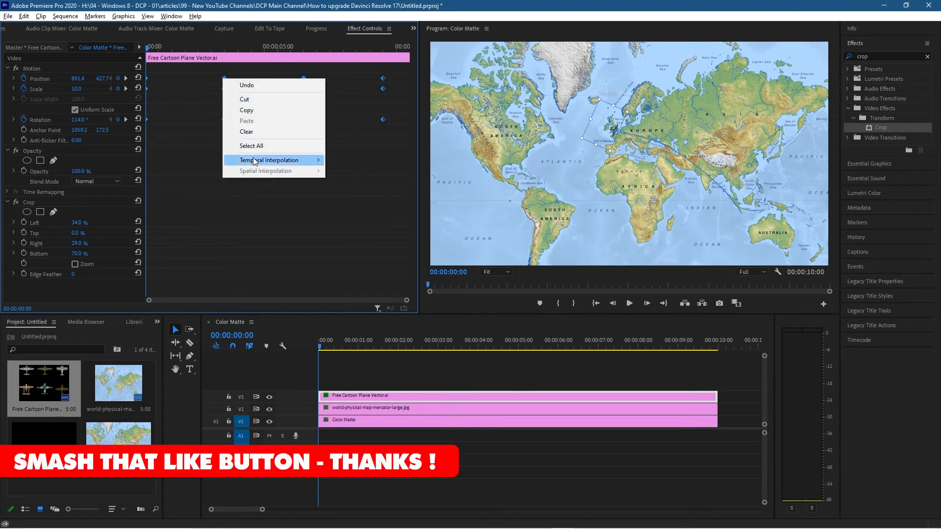
mouse_move(267, 160)
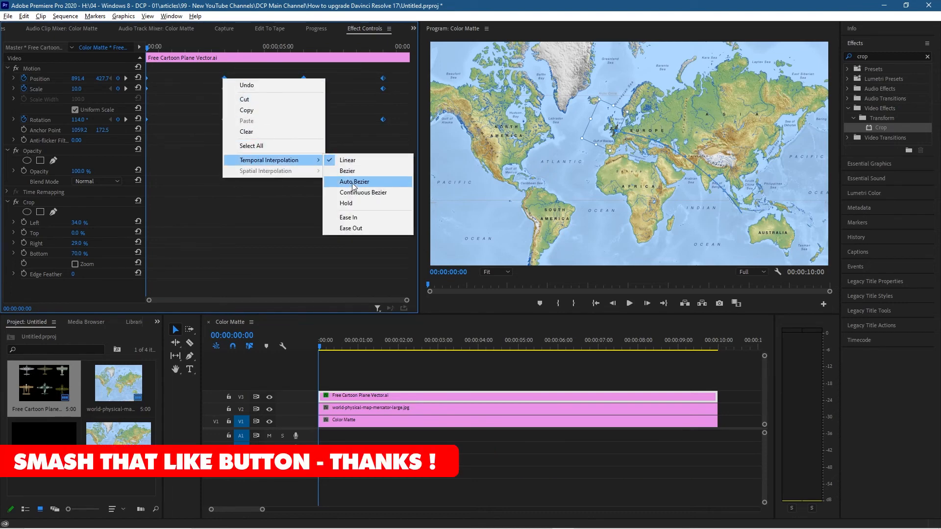
left_click(354, 182)
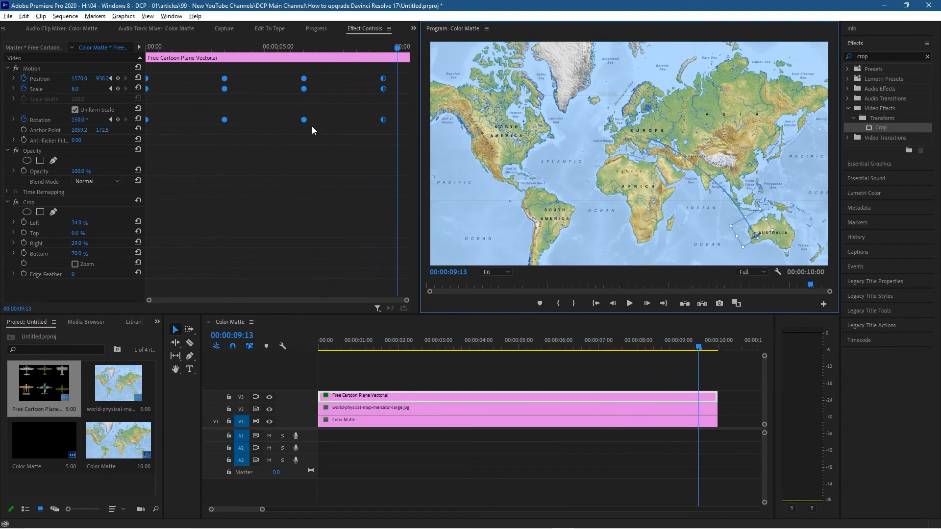
mouse_move(670, 167)
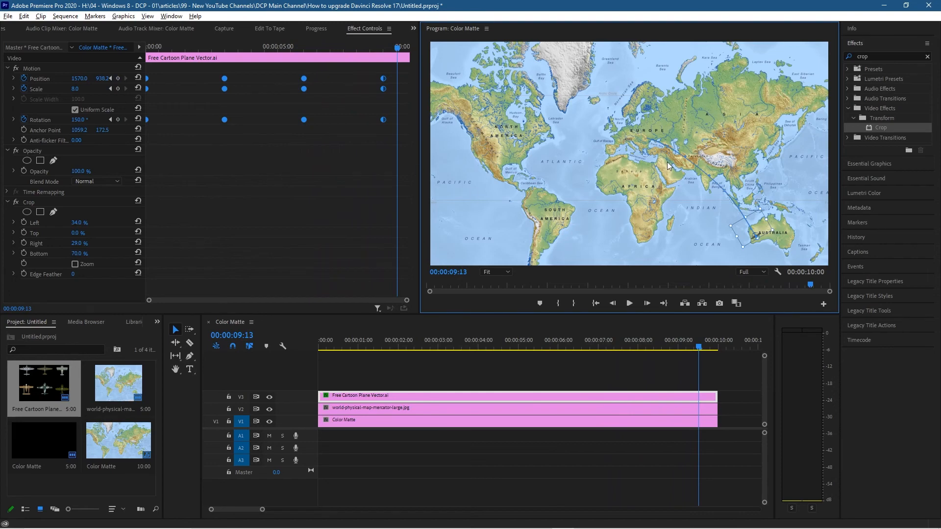